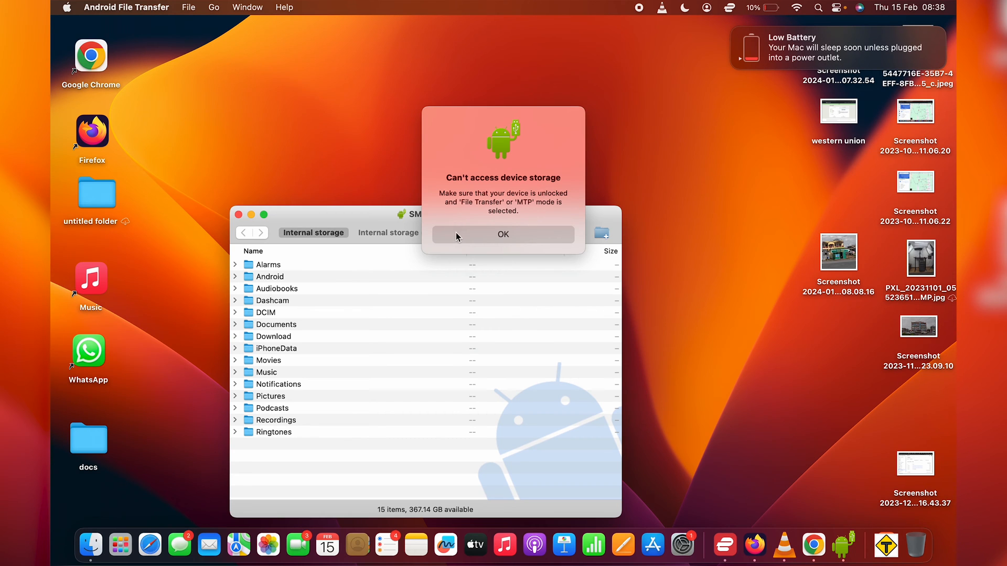
# - Dismiss the 'Can't access device storage' alert, then open and close the desktop docs folder
pyautogui.click(503, 234)
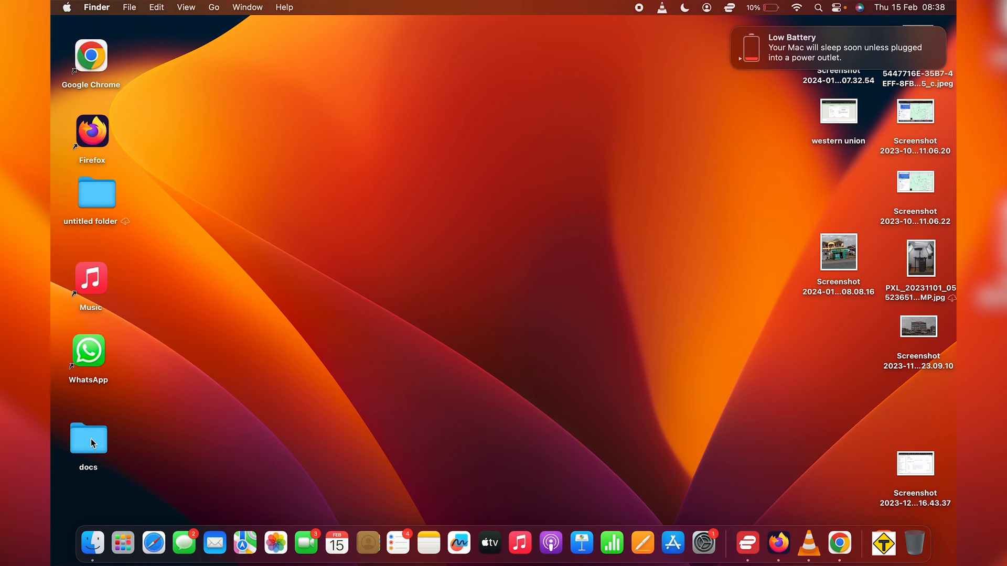
pyautogui.doubleClick(88, 438)
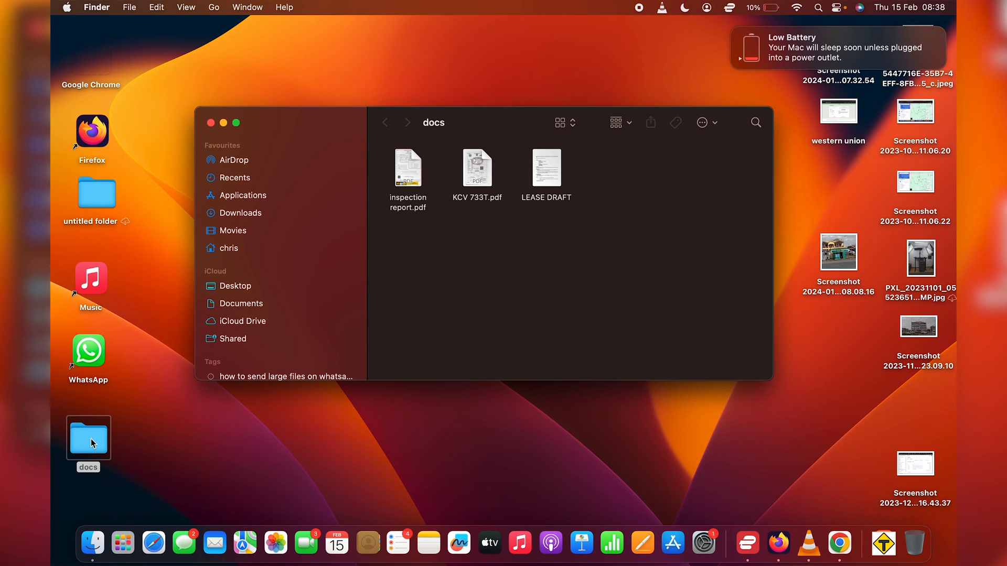
pyautogui.click(210, 122)
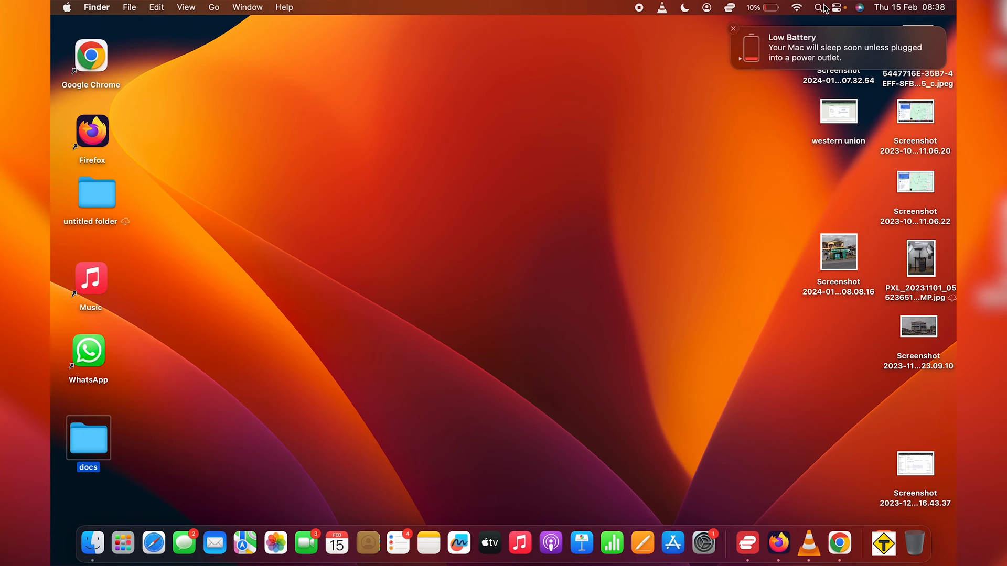
# - Relaunch Android File Transfer via Spotlight and expand DCIM to show Camera and Screenshots
pyautogui.write('android')
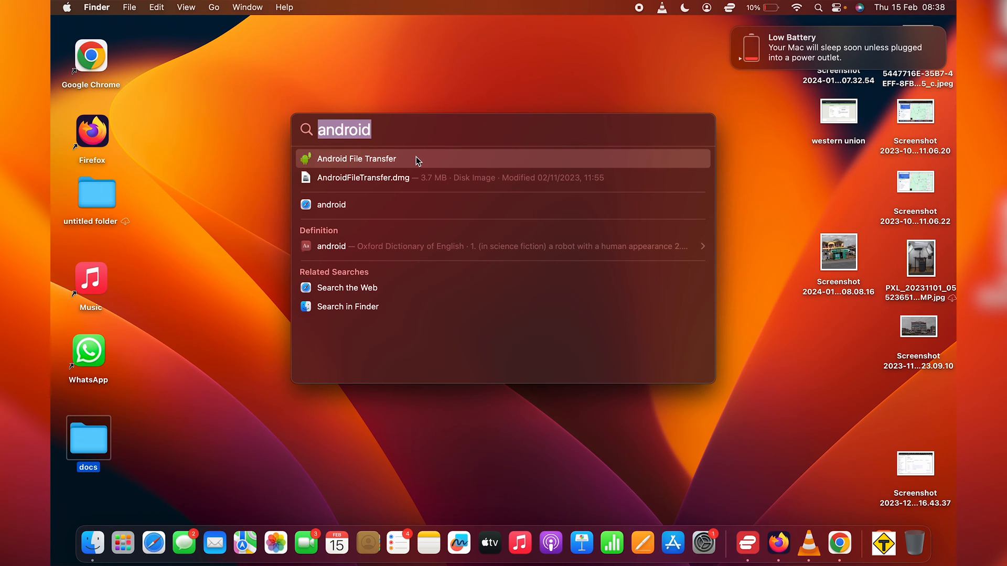
pyautogui.click(356, 158)
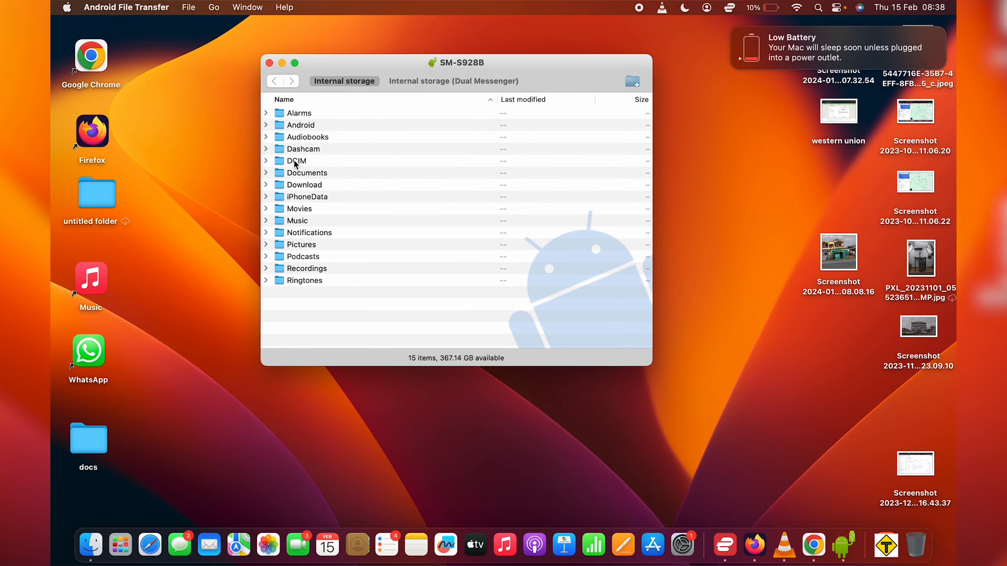
pyautogui.moveTo(292, 168)
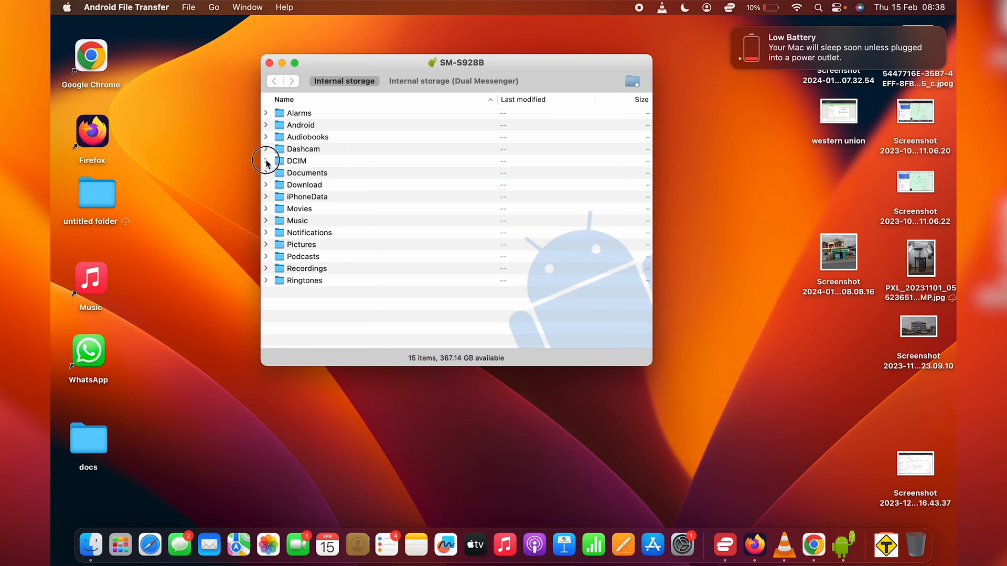
pyautogui.click(265, 161)
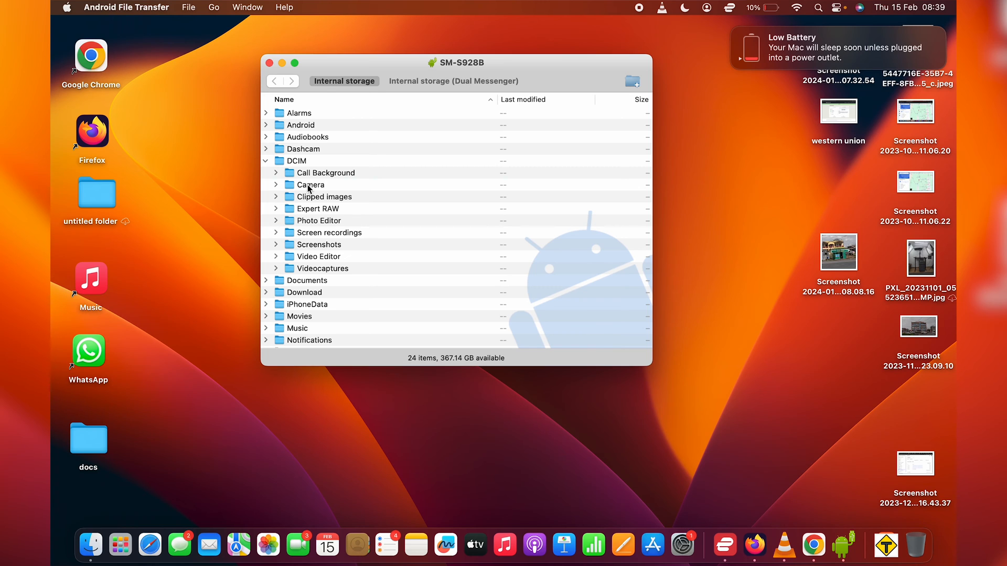
# - Open the Camera folder and drag photo 20240125_161537.jpg onto the desktop
pyautogui.doubleClick(310, 184)
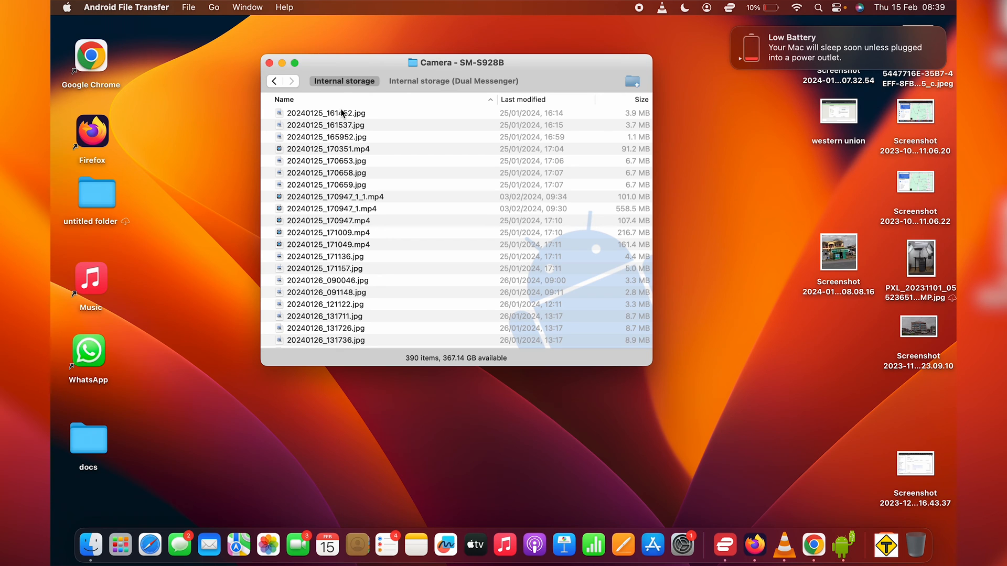
pyautogui.click(326, 113)
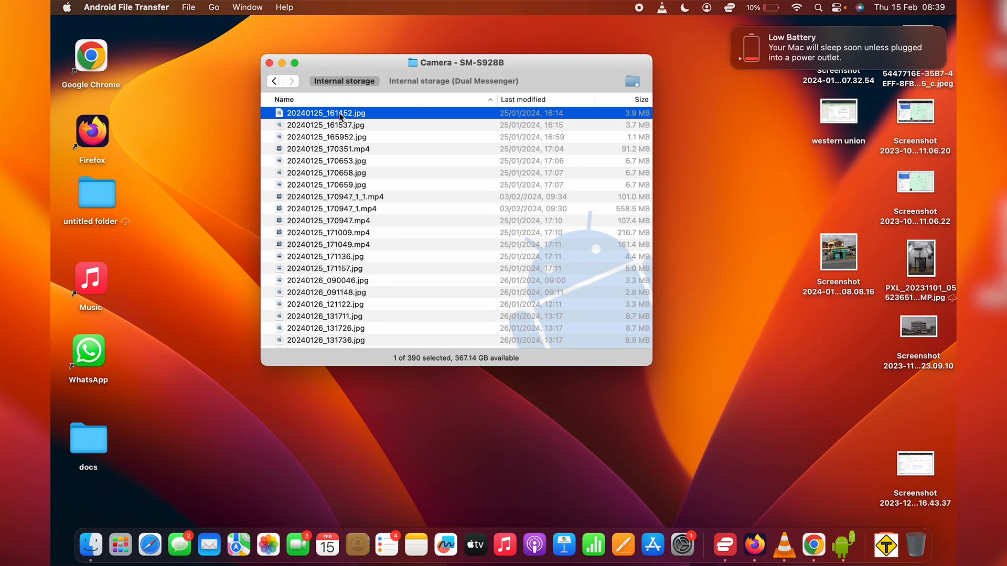
pyautogui.rightClick(325, 125)
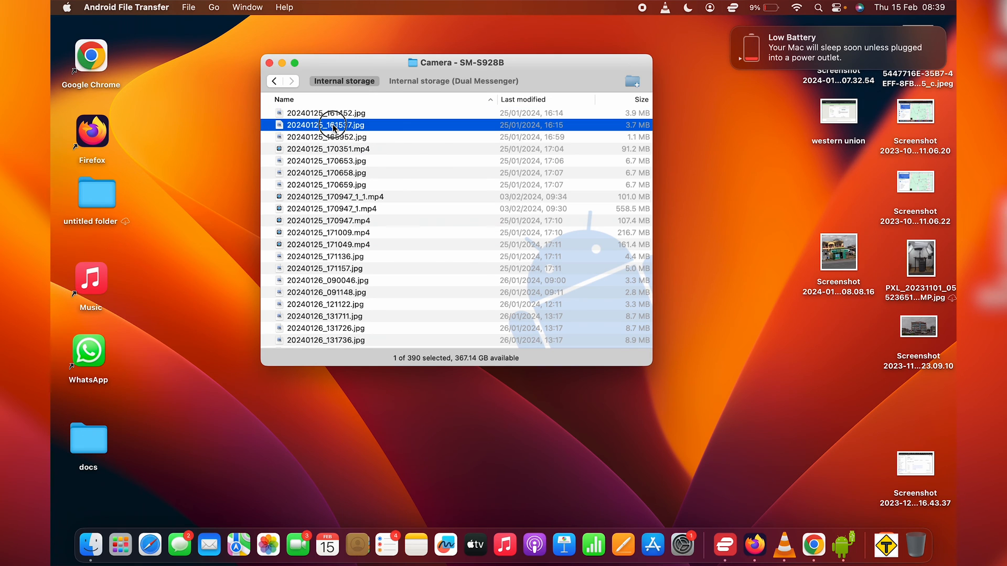
pyautogui.moveTo(332, 125); pyautogui.dragTo(218, 128)
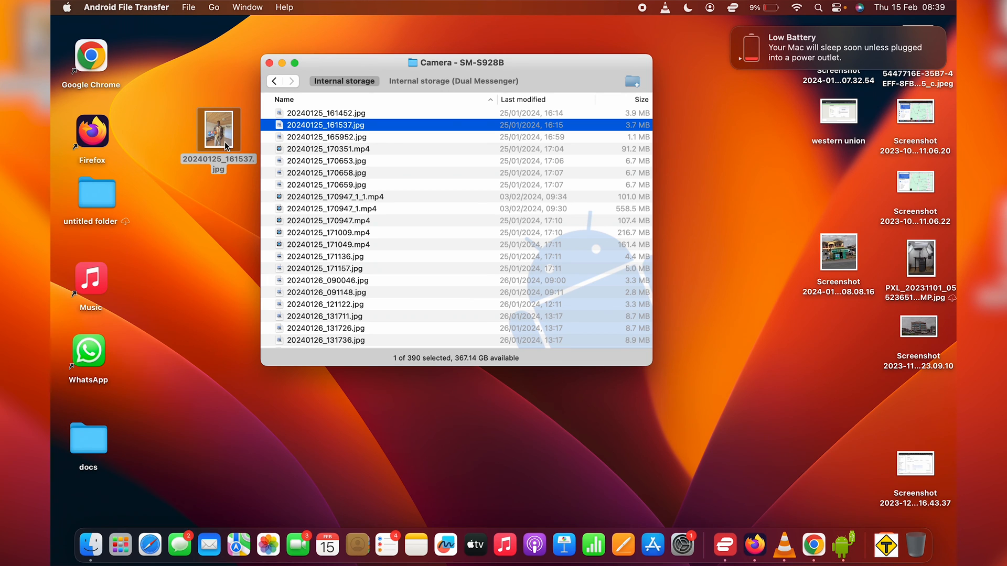
pyautogui.moveTo(351, 167)
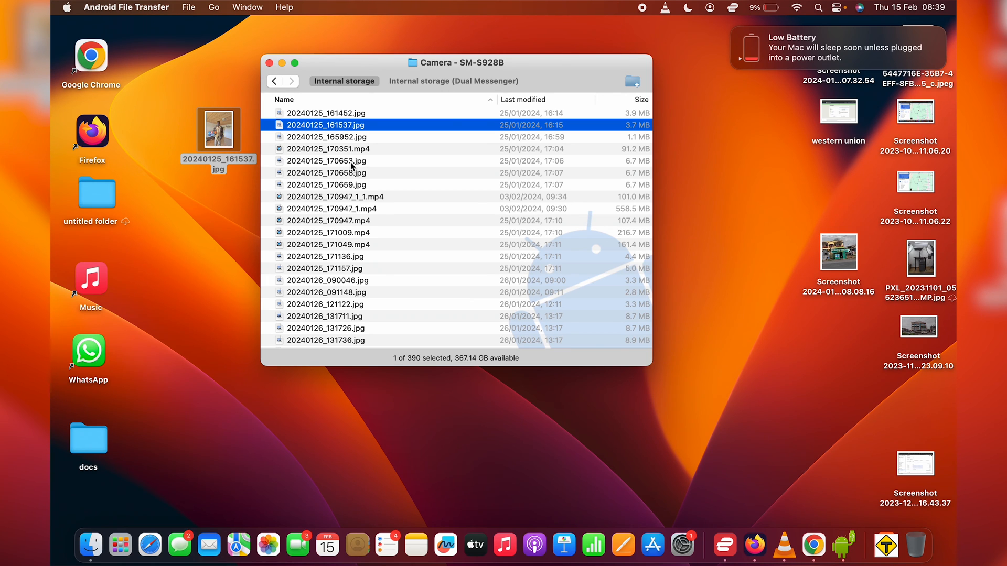
pyautogui.moveTo(667, 165)
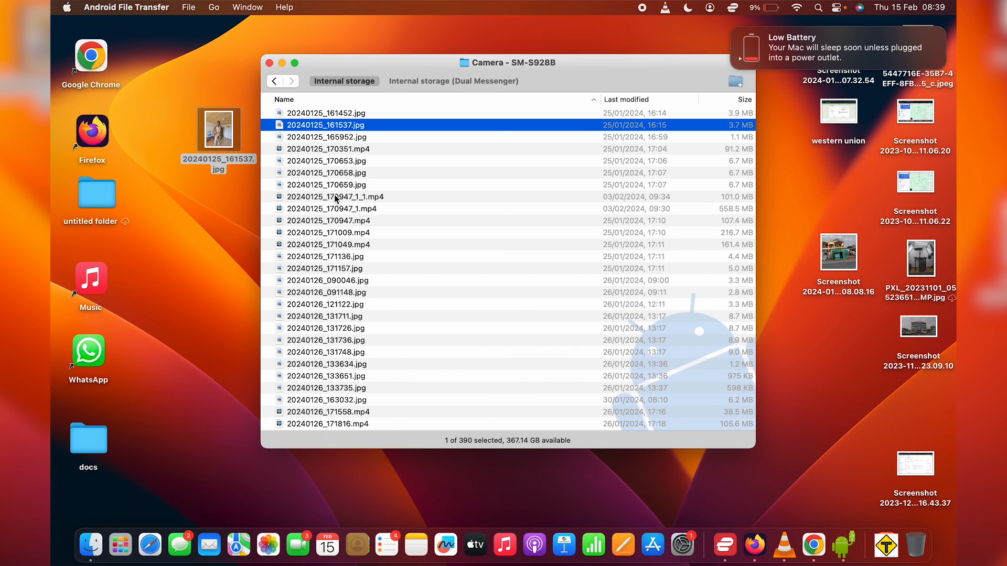
# - Copy video 20240125_170947_1_1.mp4 to the desktop and scroll further down the Camera list
pyautogui.click(335, 197)
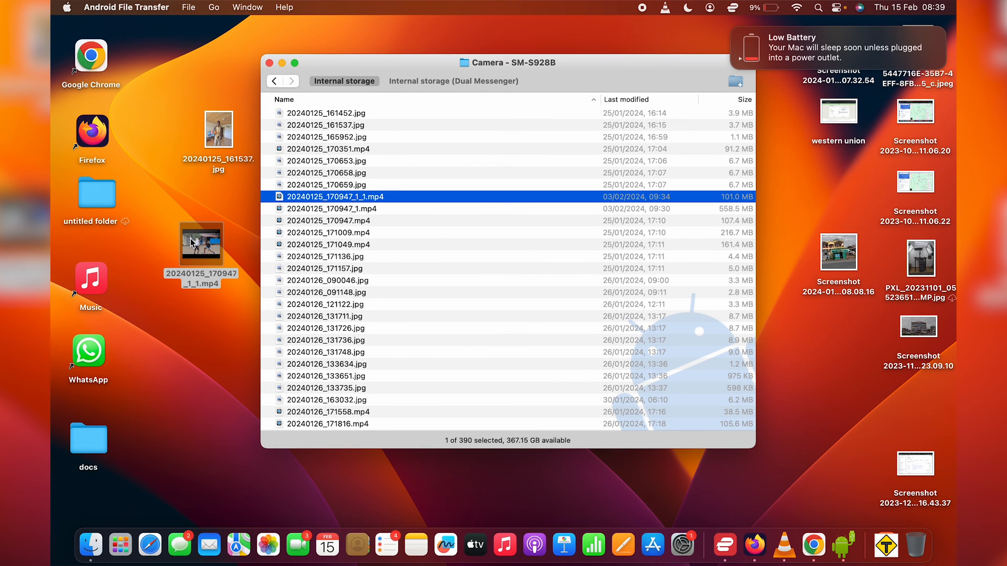
pyautogui.moveTo(195, 252)
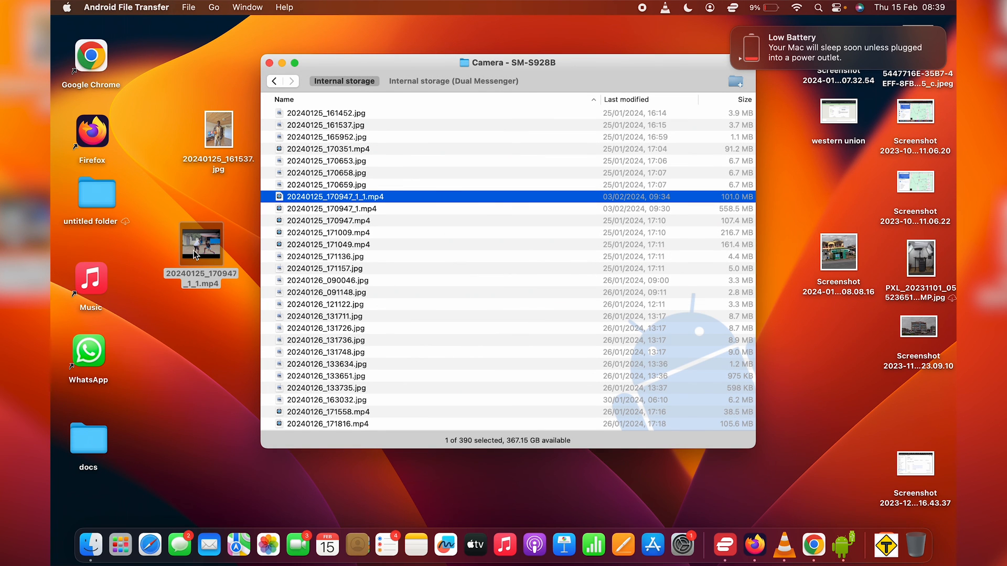
pyautogui.scroll(-3)
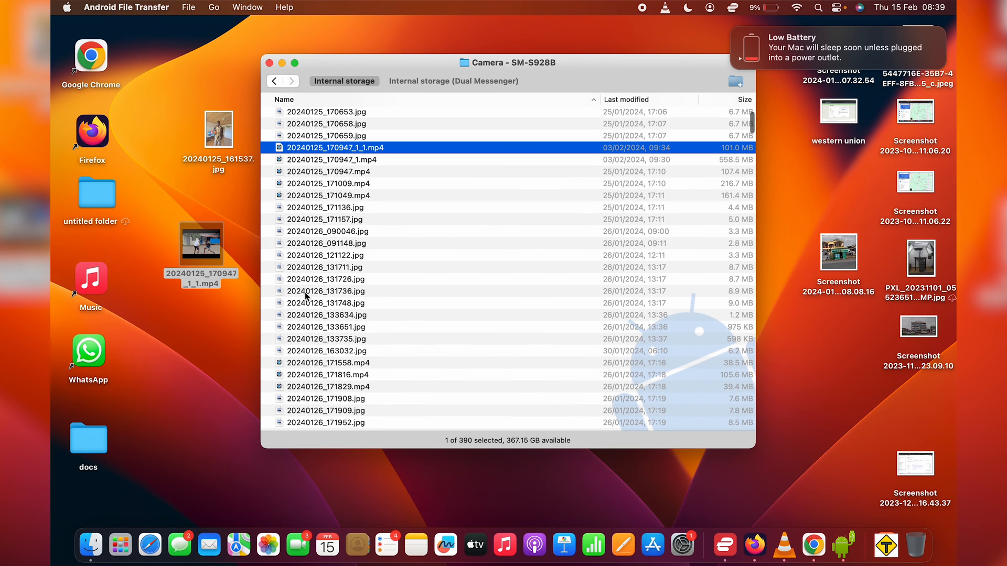
pyautogui.moveTo(353, 233)
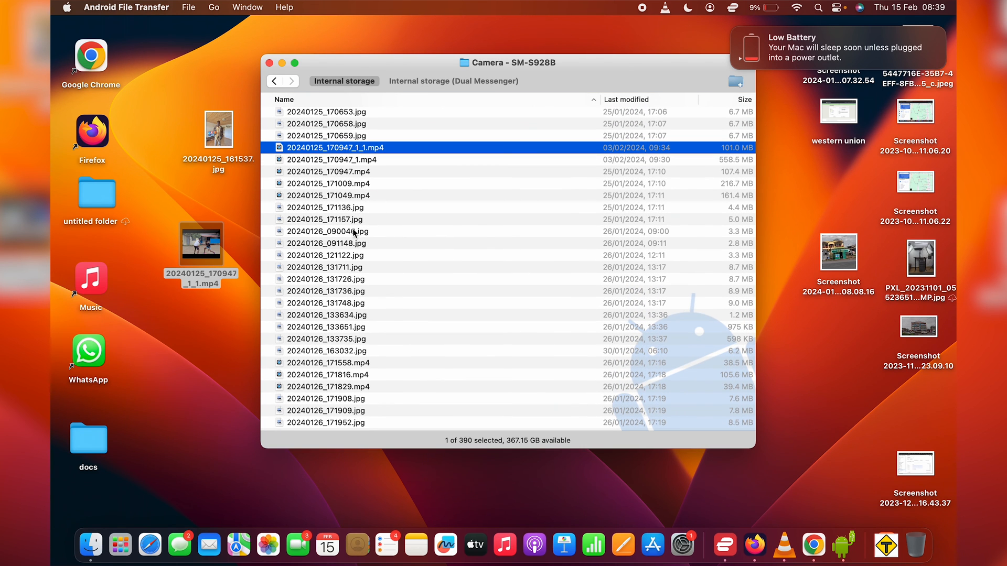
pyautogui.moveTo(558, 96)
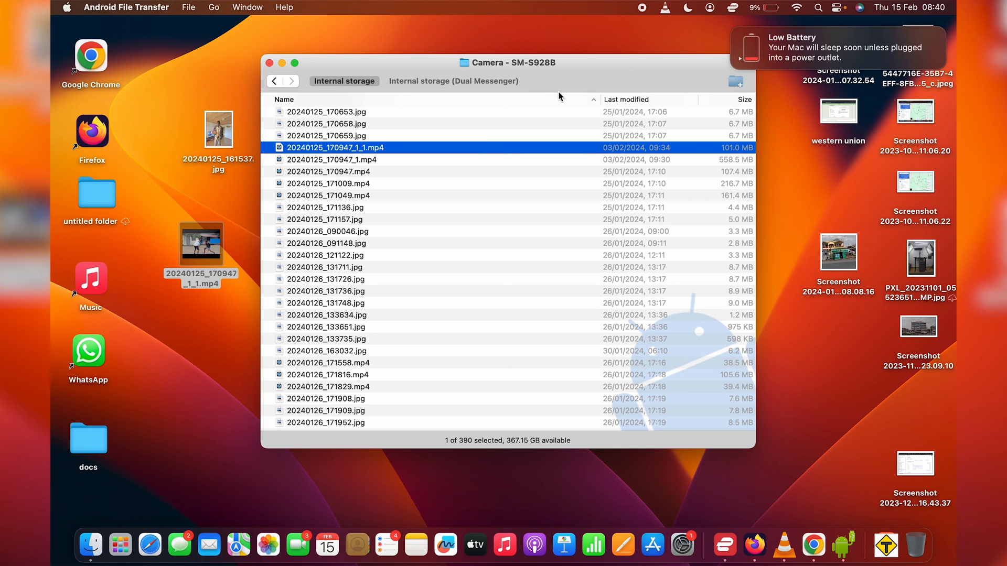
pyautogui.scroll(-3)
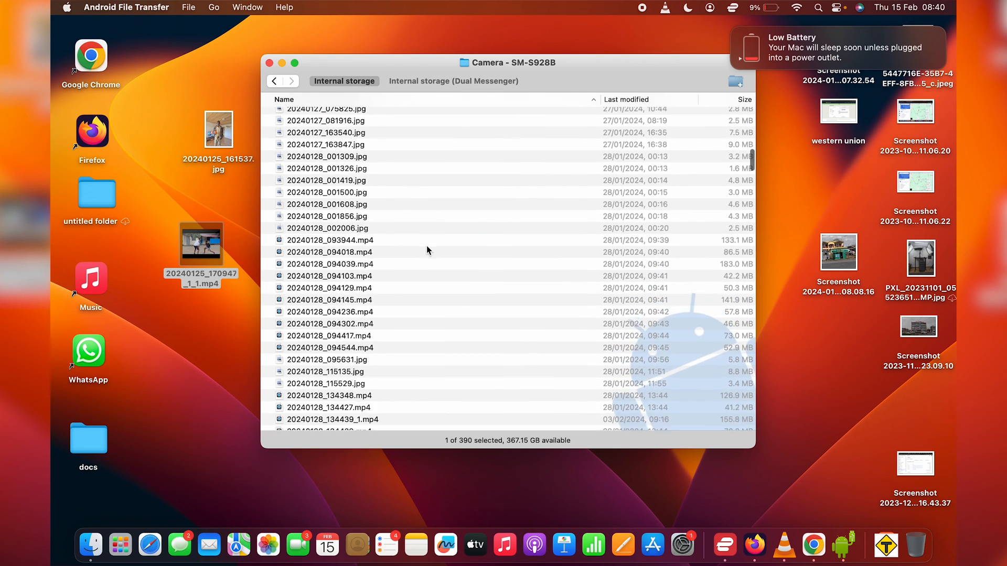
pyautogui.scroll(-3)
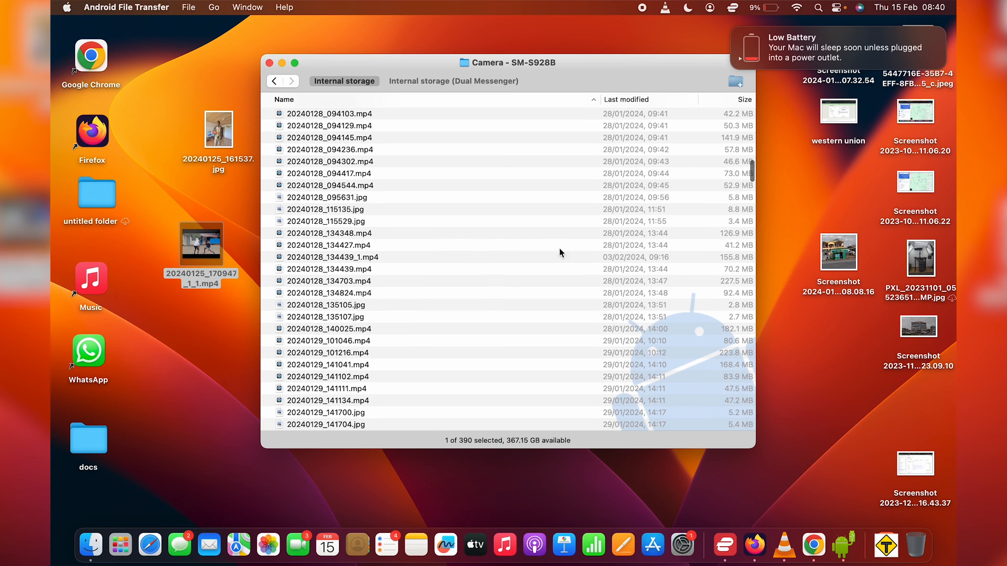
pyautogui.moveTo(629, 234)
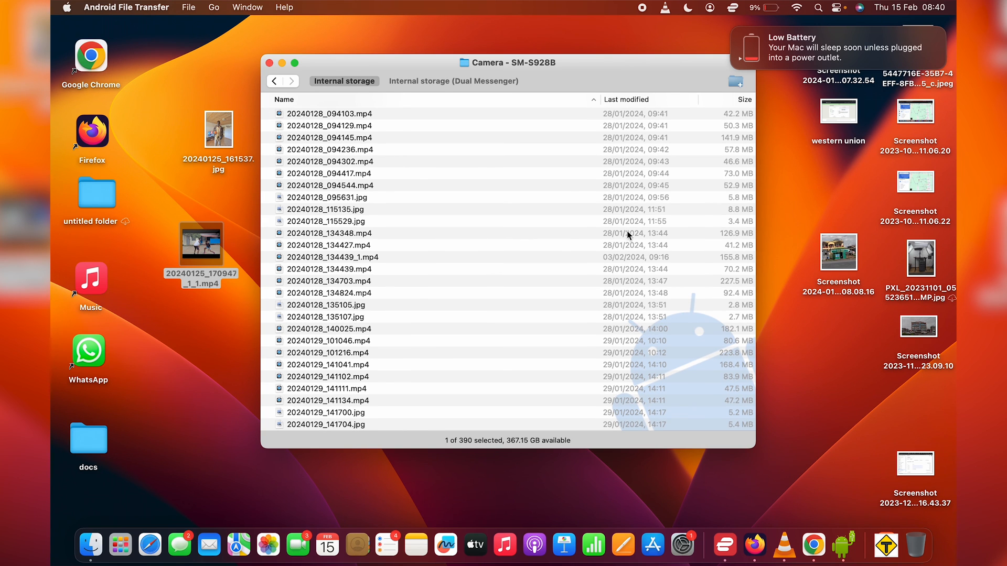
# - Copy video 20240128_134348.mp4 to the desktop and select the copied 20240125_170947_1_1.mp4
pyautogui.click(329, 233)
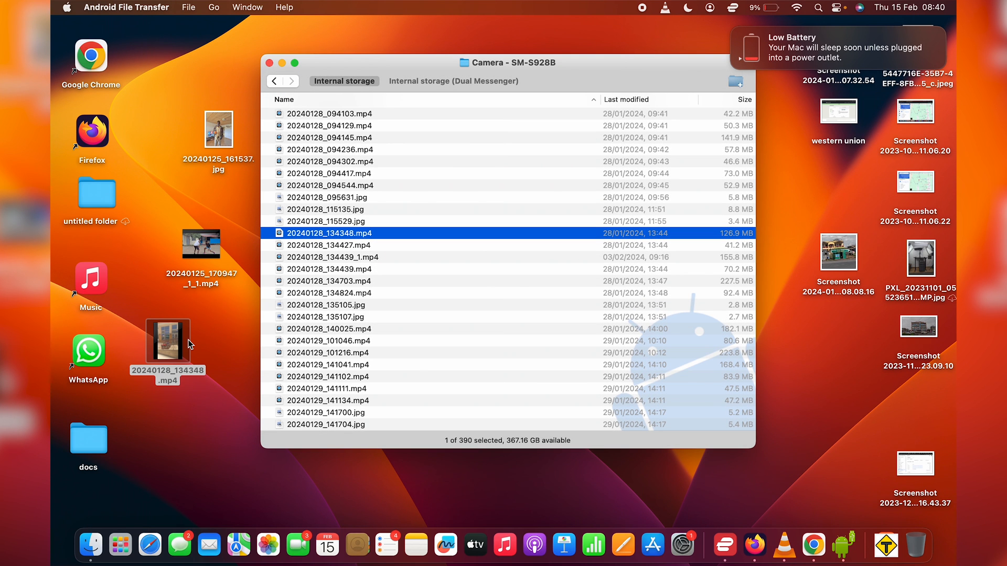
pyautogui.moveTo(201, 243)
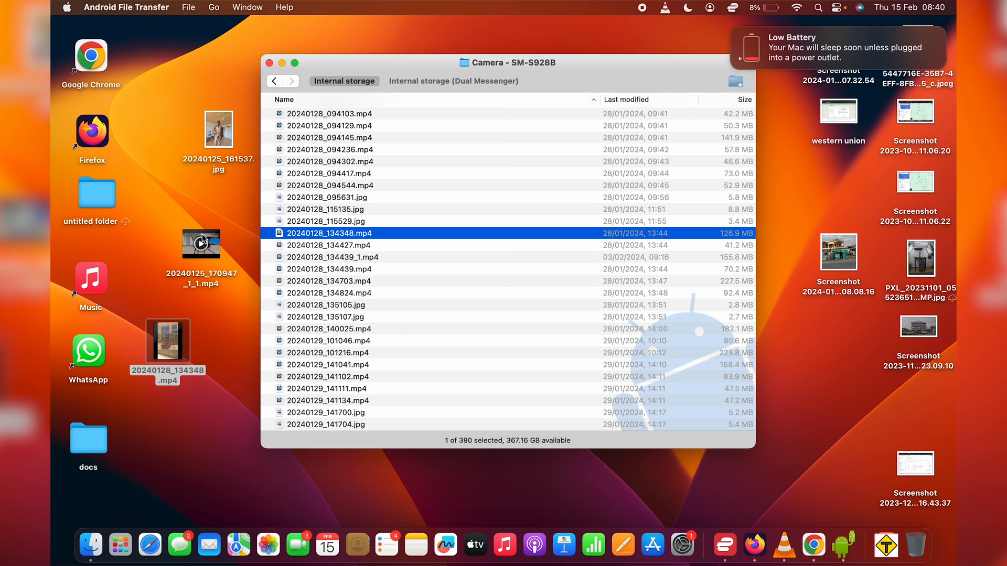
pyautogui.click(201, 244)
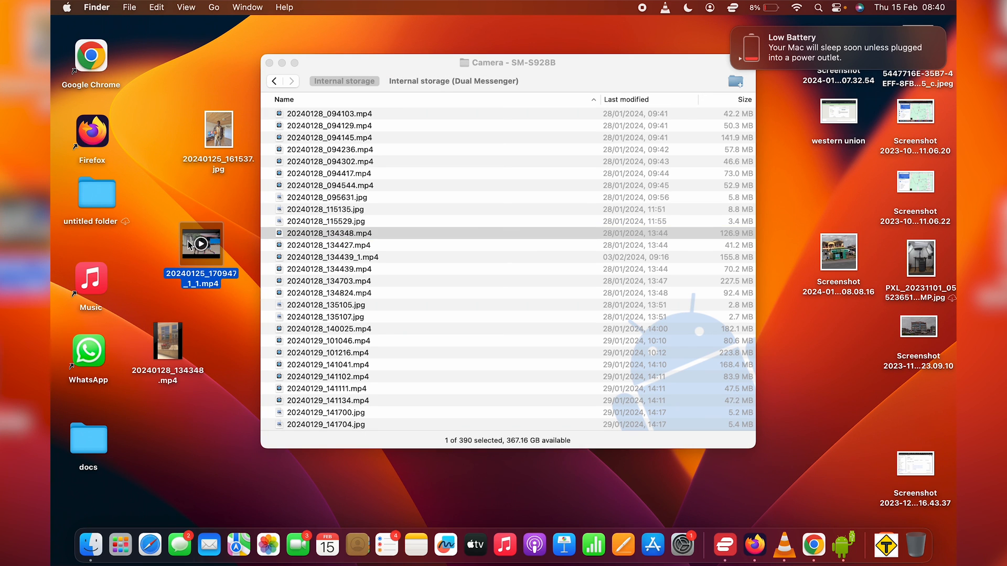